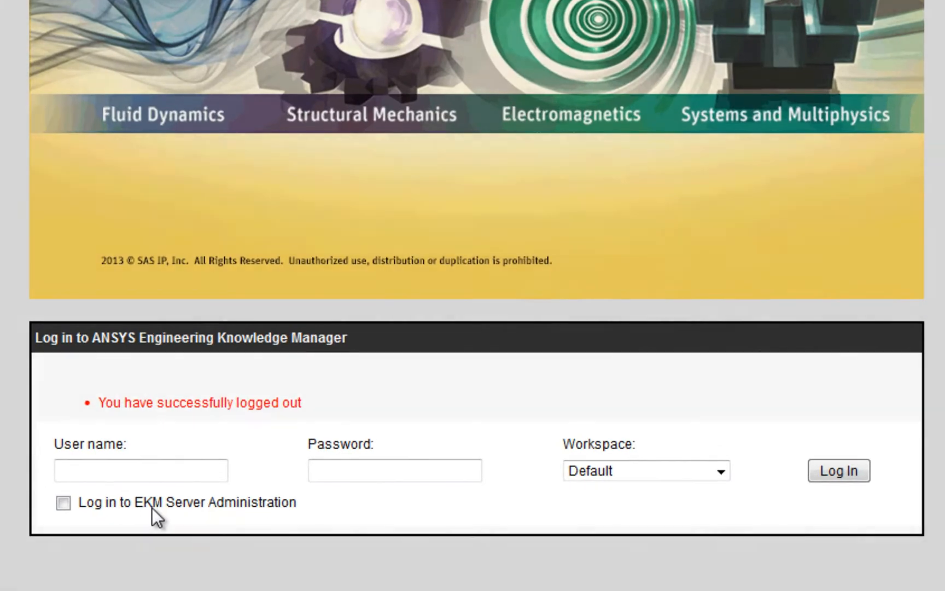
Log in to ANSYS EKM as the root administrator
text(root)
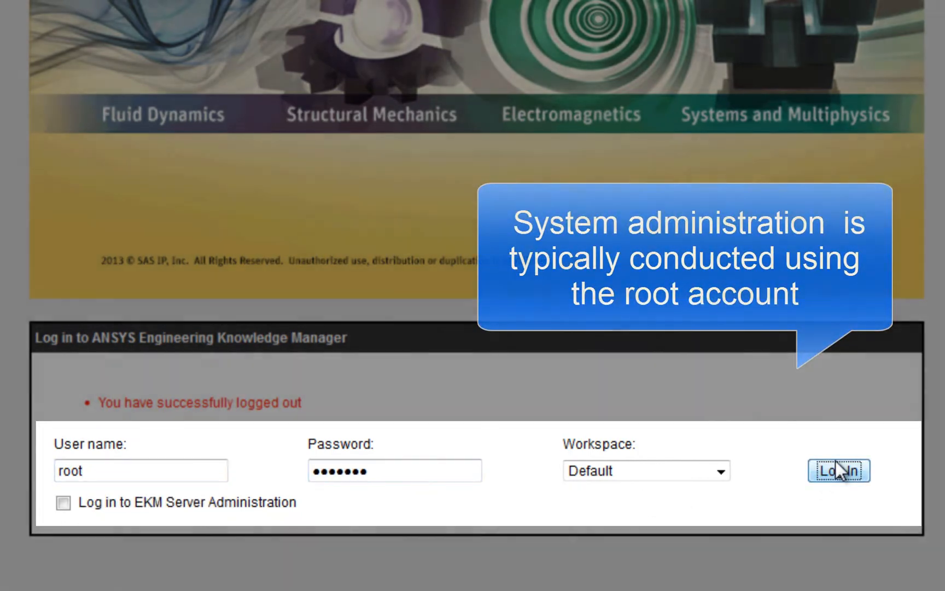
click(838, 471)
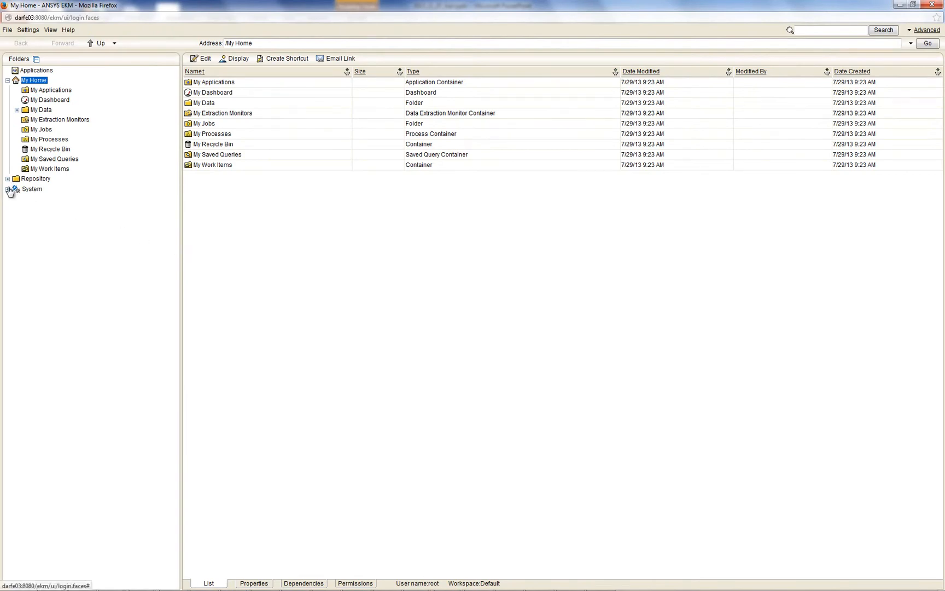
Expand System > Servers and select Master to list its queues
click(8, 188)
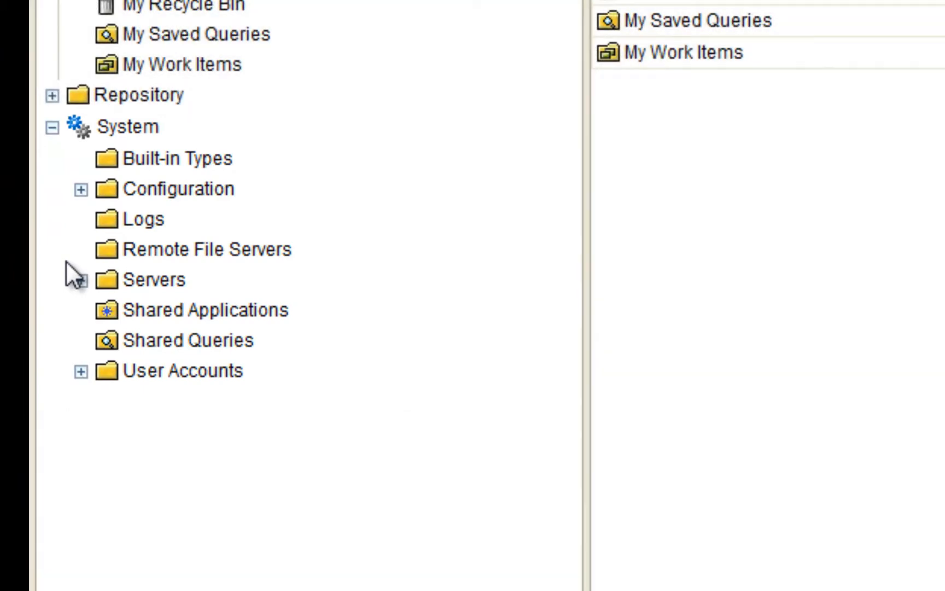
click(79, 279)
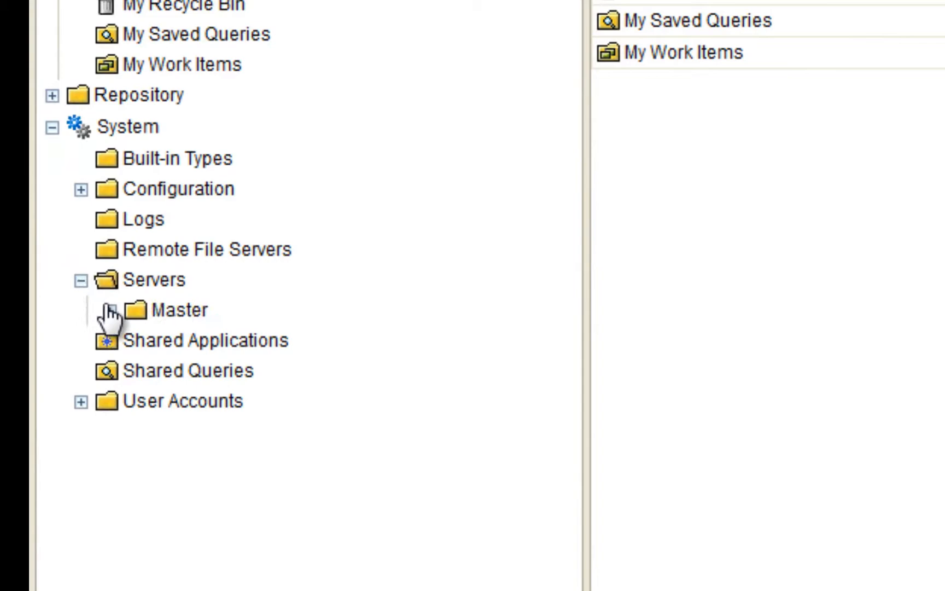
click(113, 309)
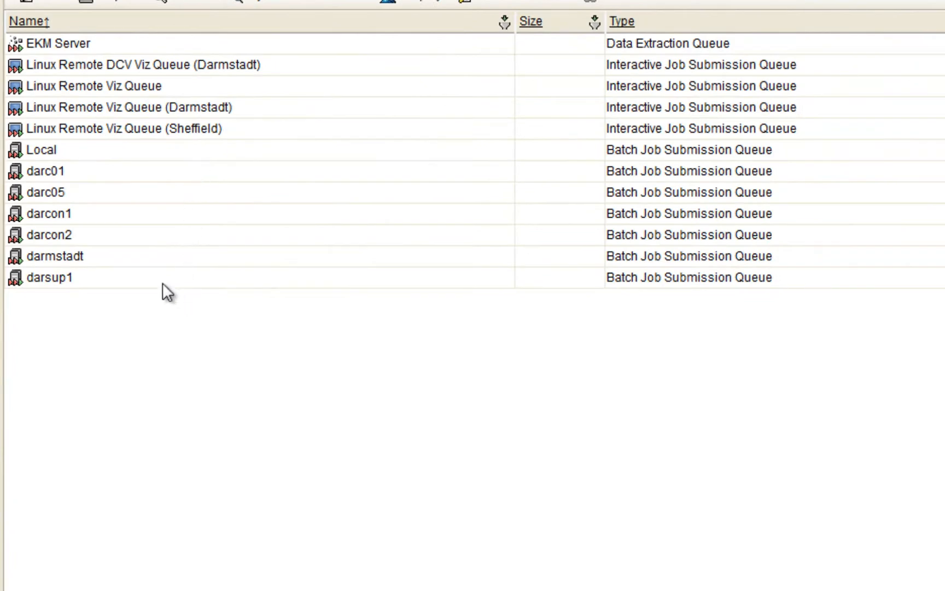
right_click(45, 170)
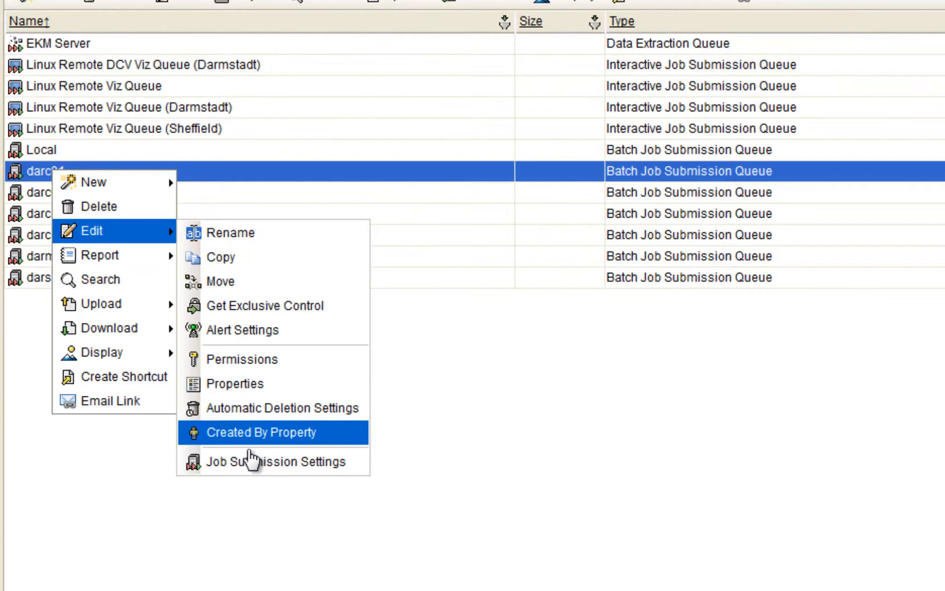
mouse_move(252, 466)
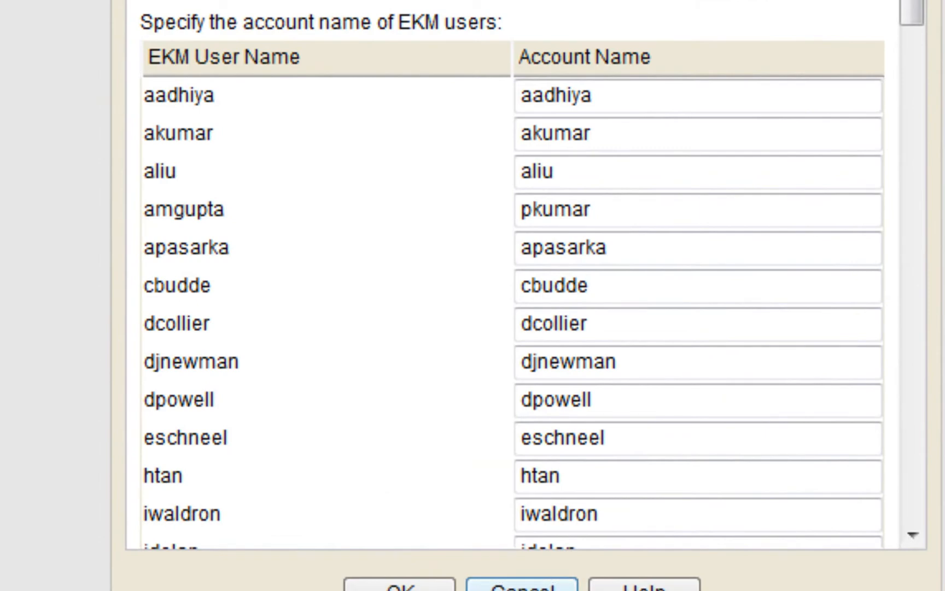
scroll(up, 3)
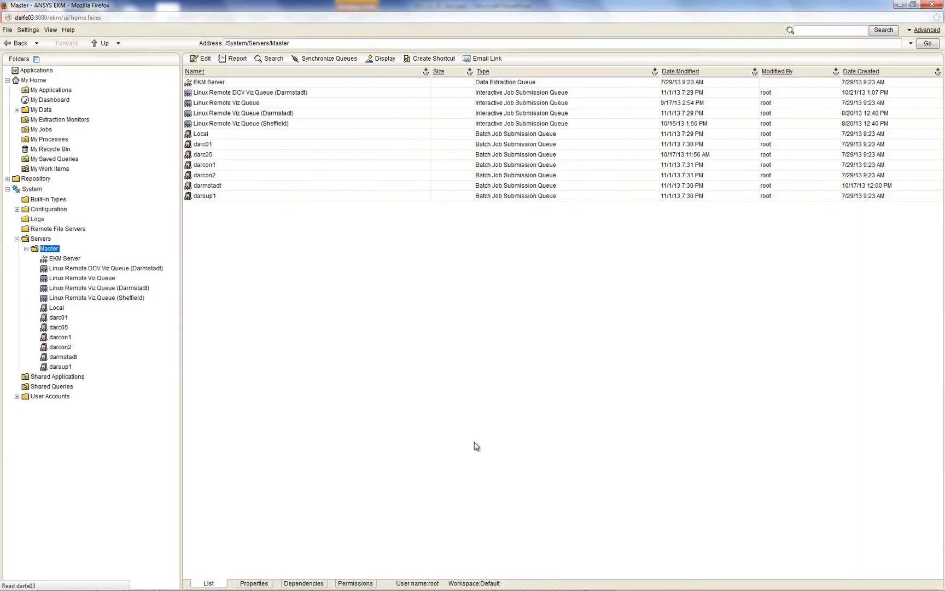
Browse the darc01 queue's New menu options, then switch to the Applications area
right_click(200, 143)
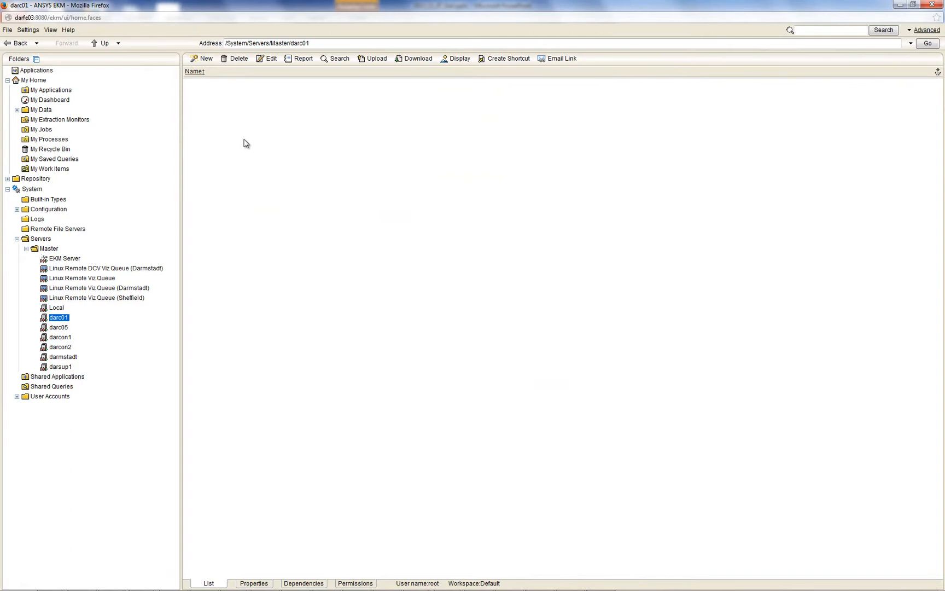
click(205, 58)
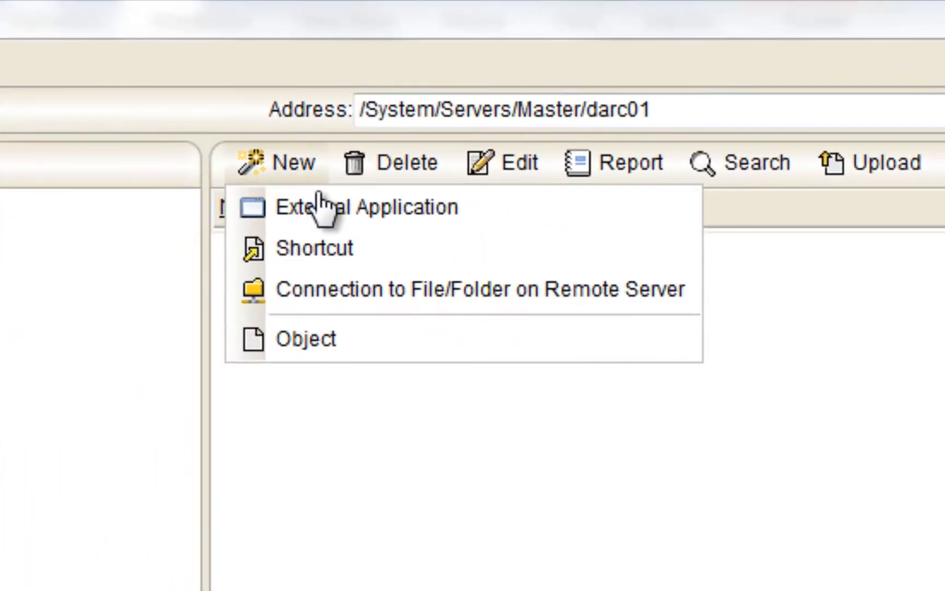
mouse_move(332, 207)
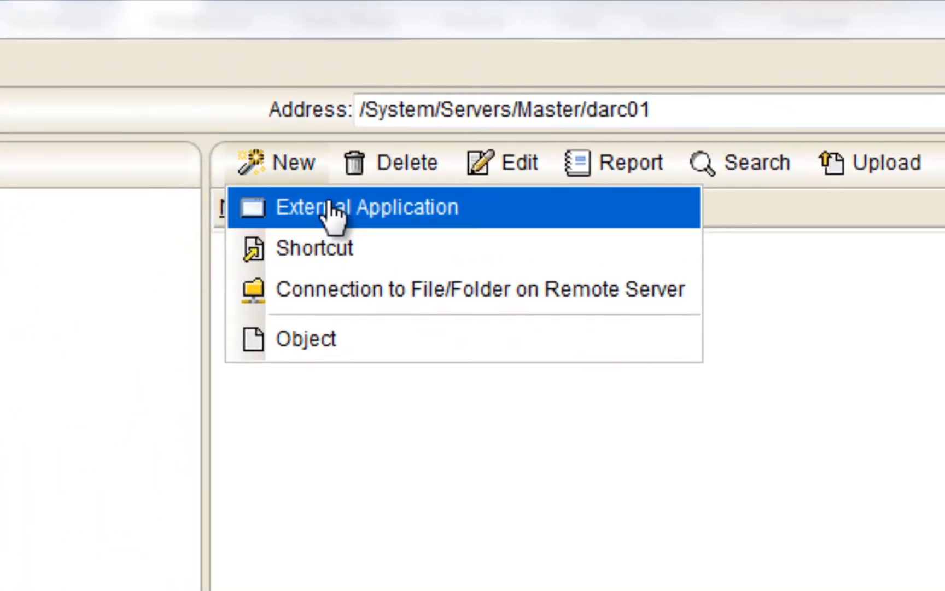
click(366, 207)
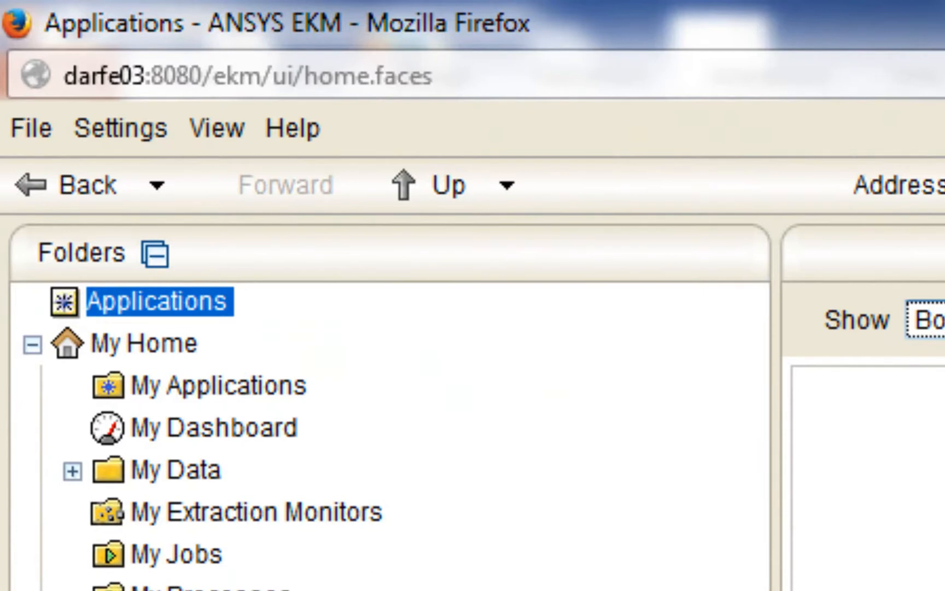
mouse_move(214, 325)
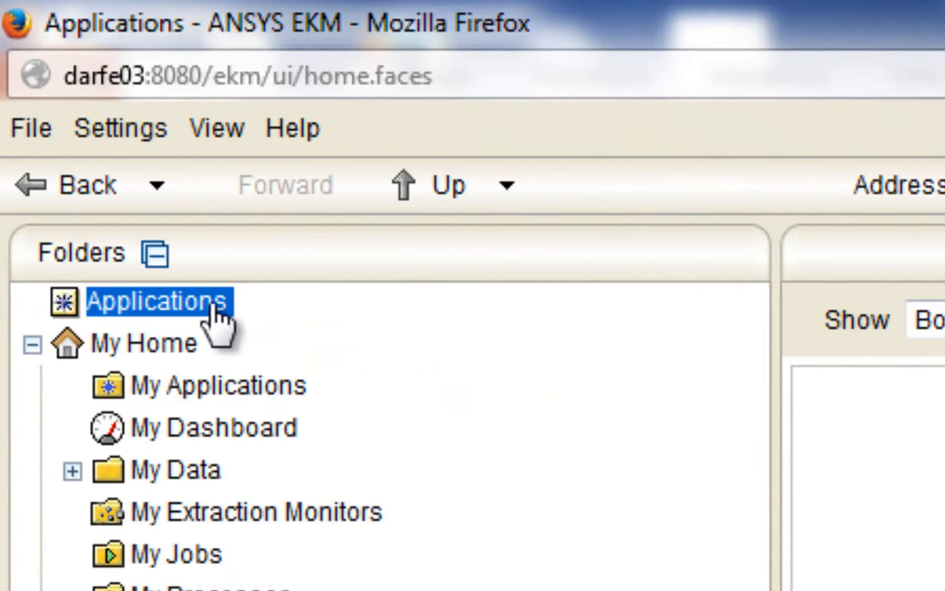
Create a job template named 'Fluent Batch' under Shared Applications
scroll(down, 3)
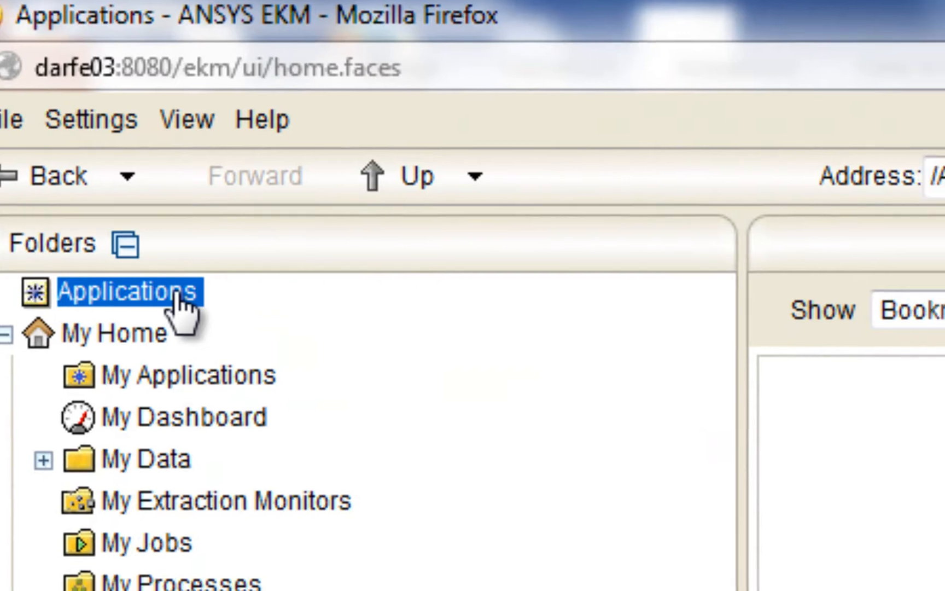
click(125, 290)
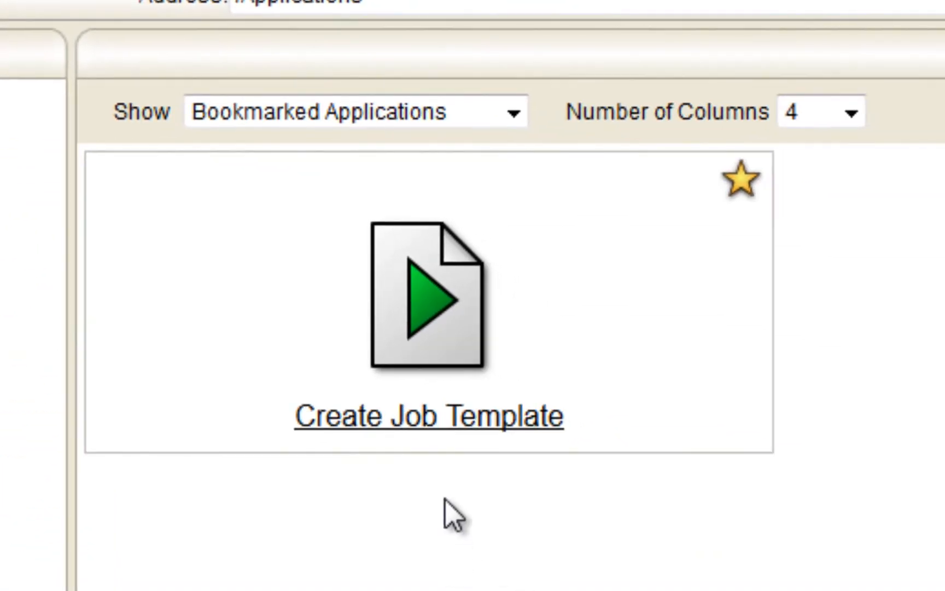
mouse_move(459, 497)
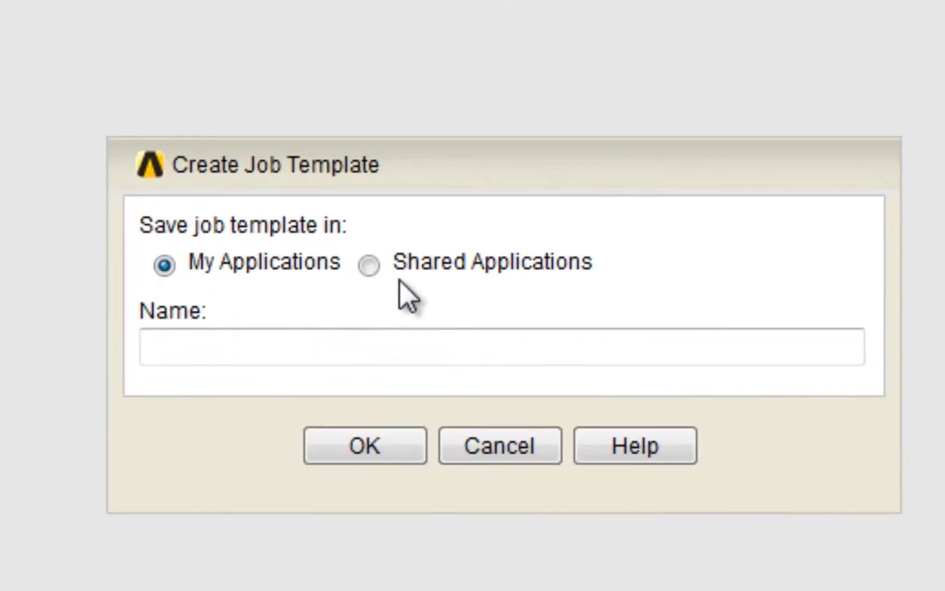
click(368, 265)
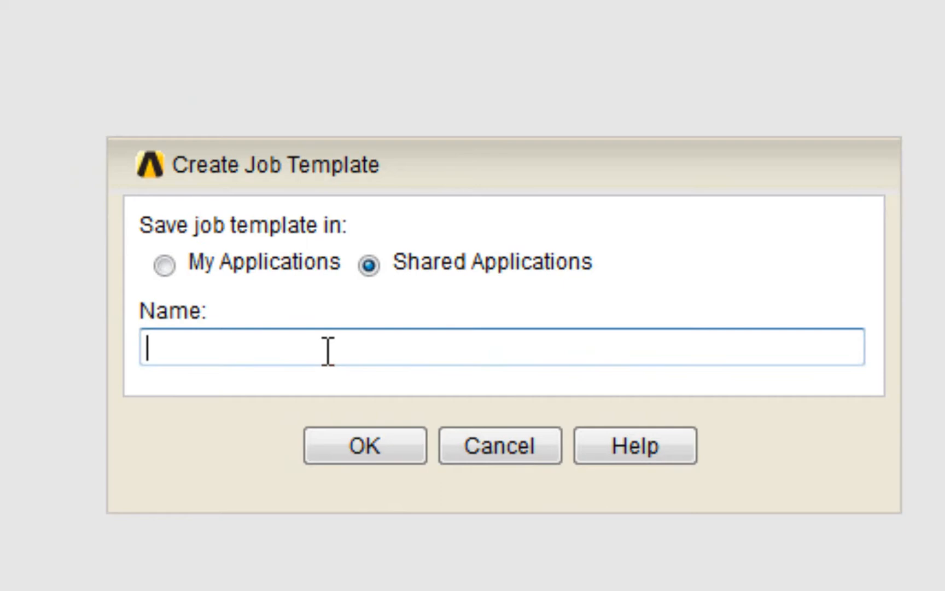
text(Fluent Batch)
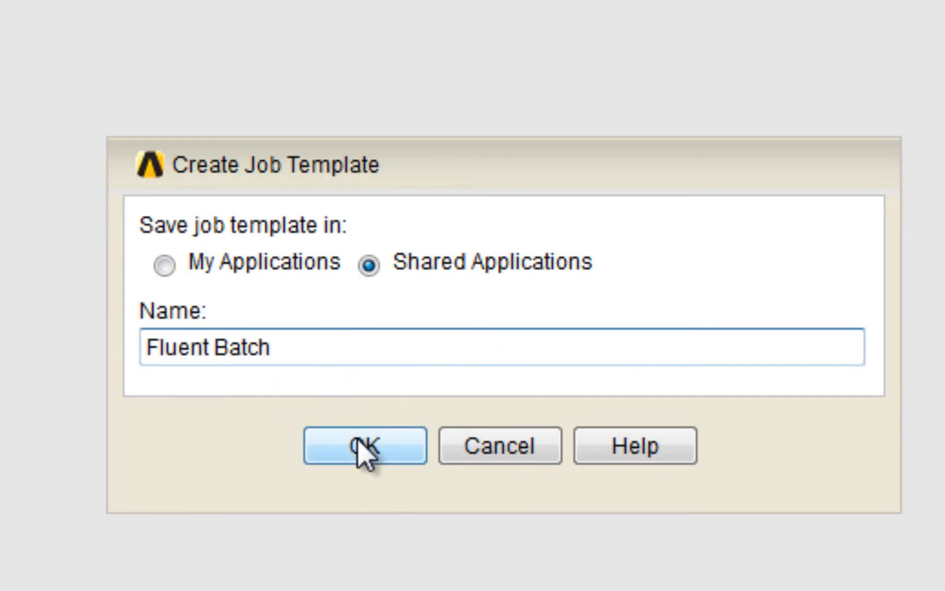
click(364, 445)
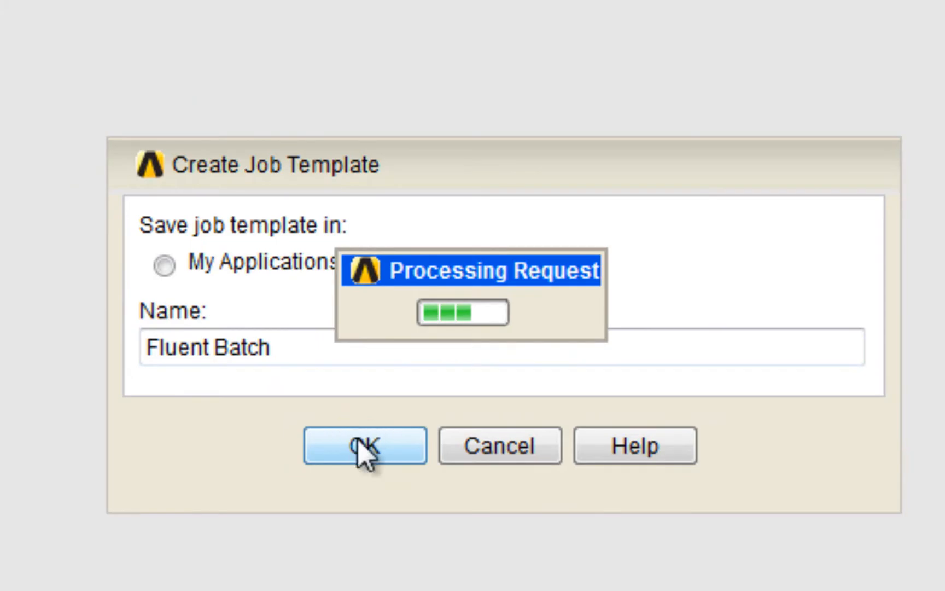
click(364, 445)
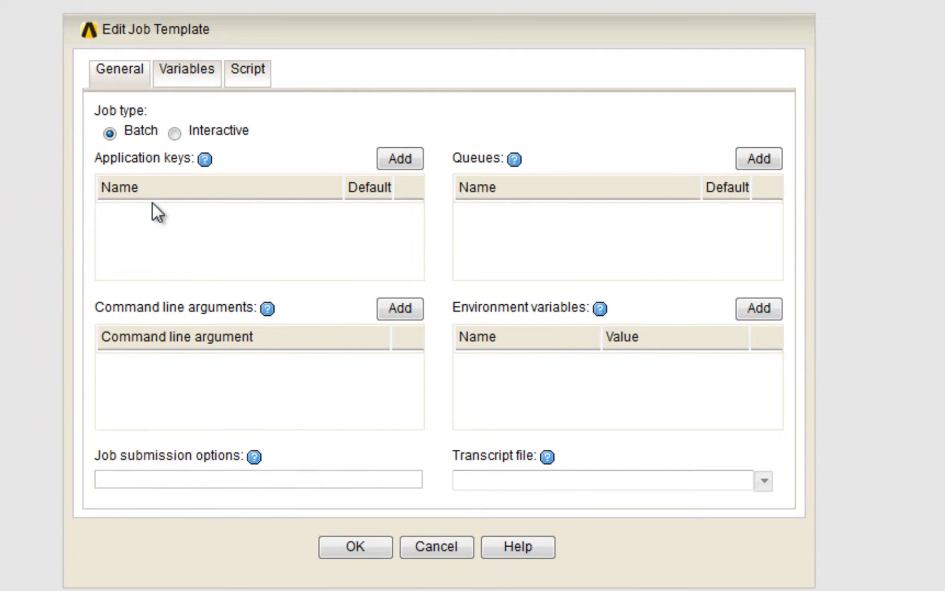
mouse_move(142, 154)
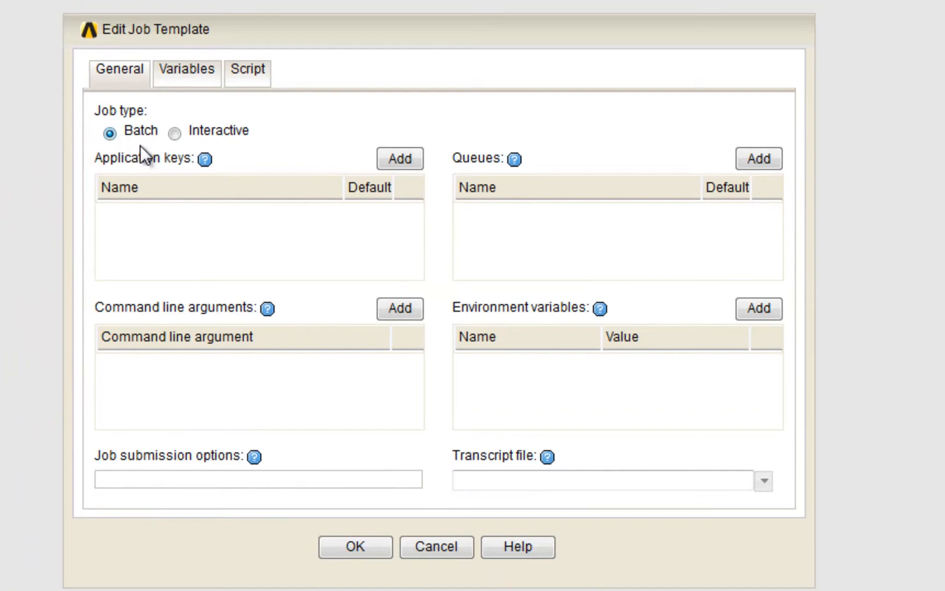
Set ANSYS Fluent 15.0 and darc01 (SGE) as defaults, adding one command-line argument row
click(399, 159)
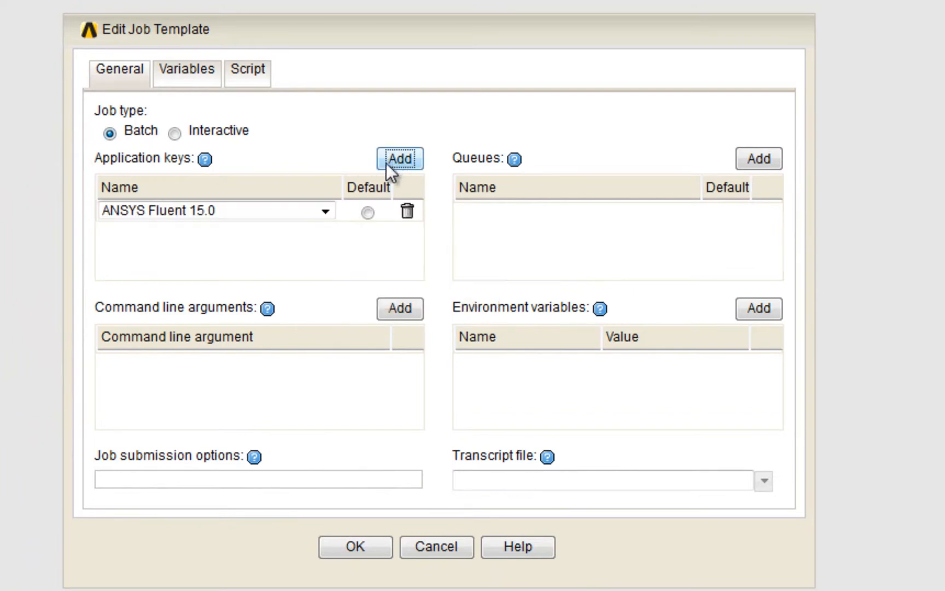
click(215, 211)
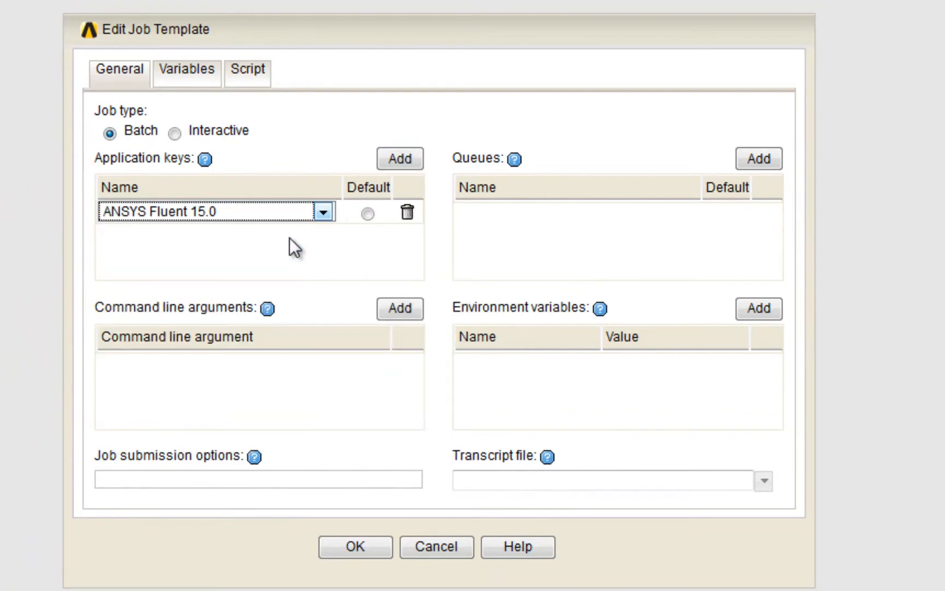
click(758, 158)
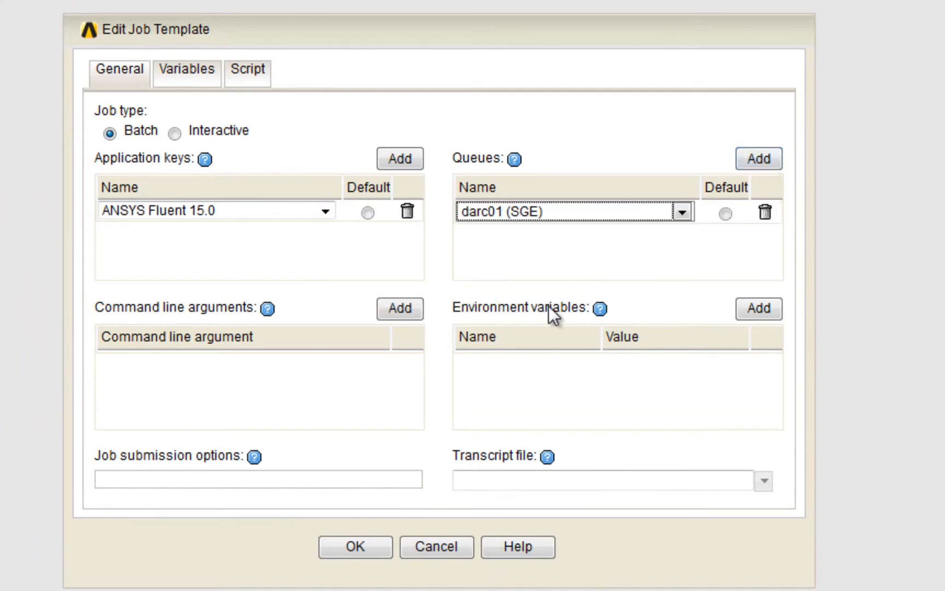
click(366, 213)
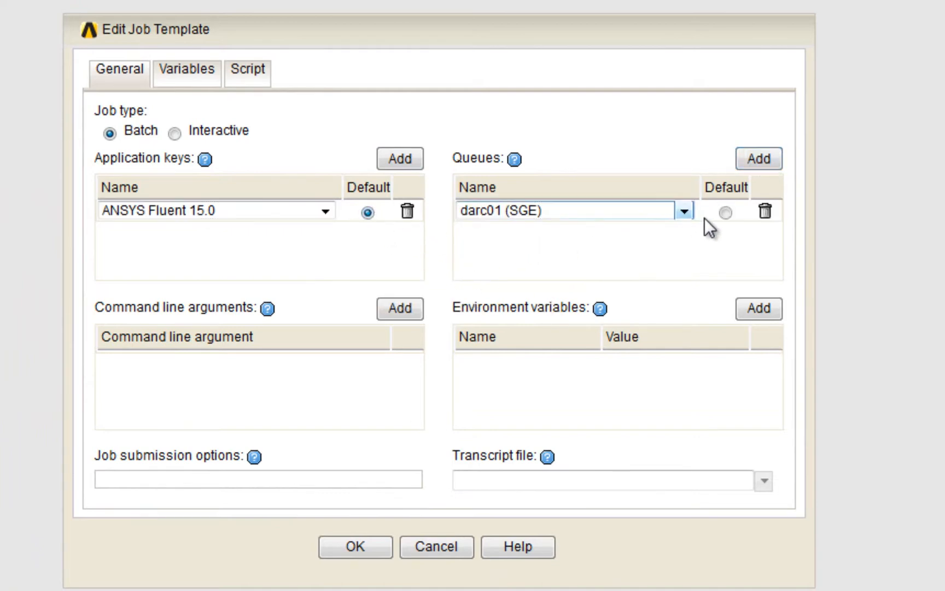
click(725, 212)
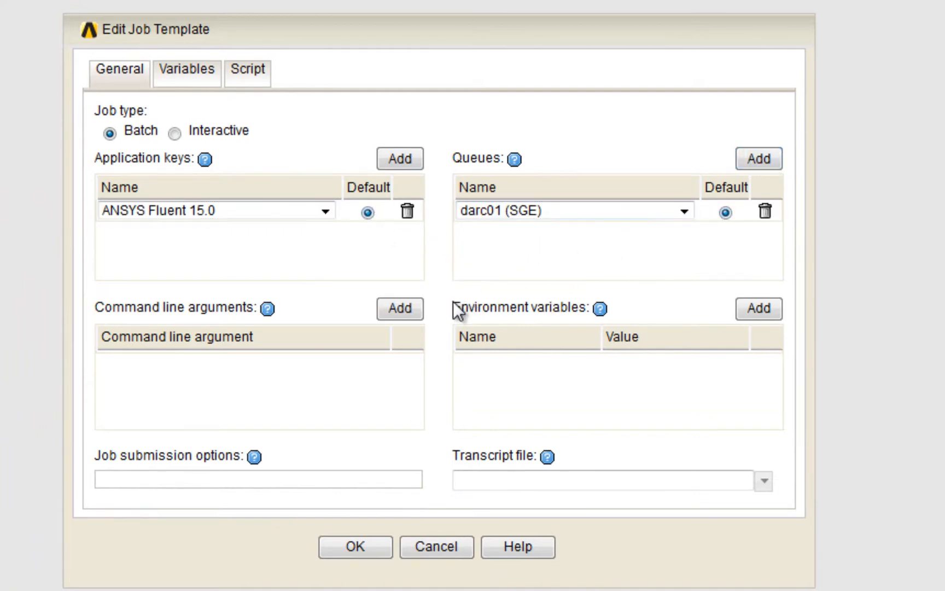
click(400, 308)
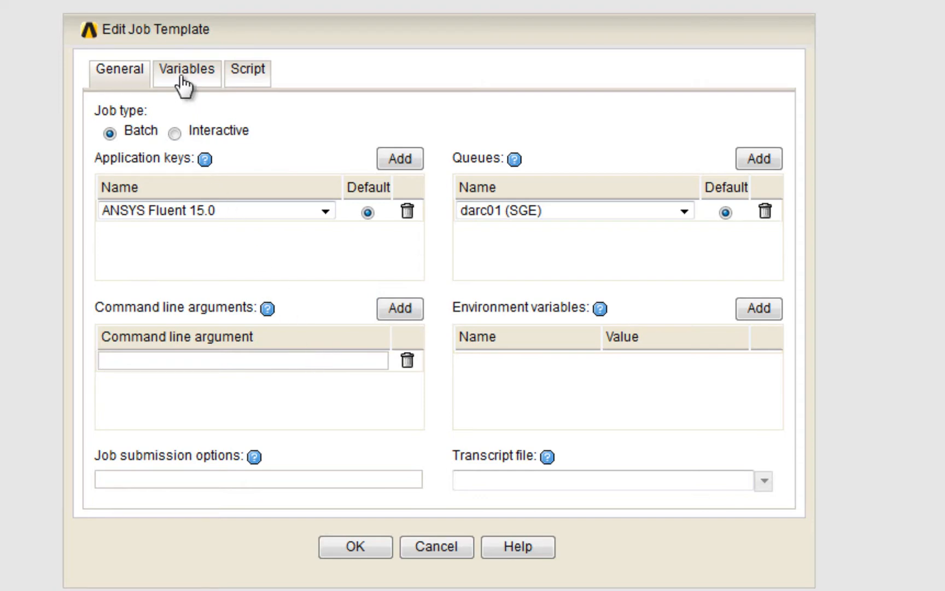
Review the Dimension, Precision, Journal and NumberOfCores variables and edit NumberOfCores' getParallelOption() default
click(187, 69)
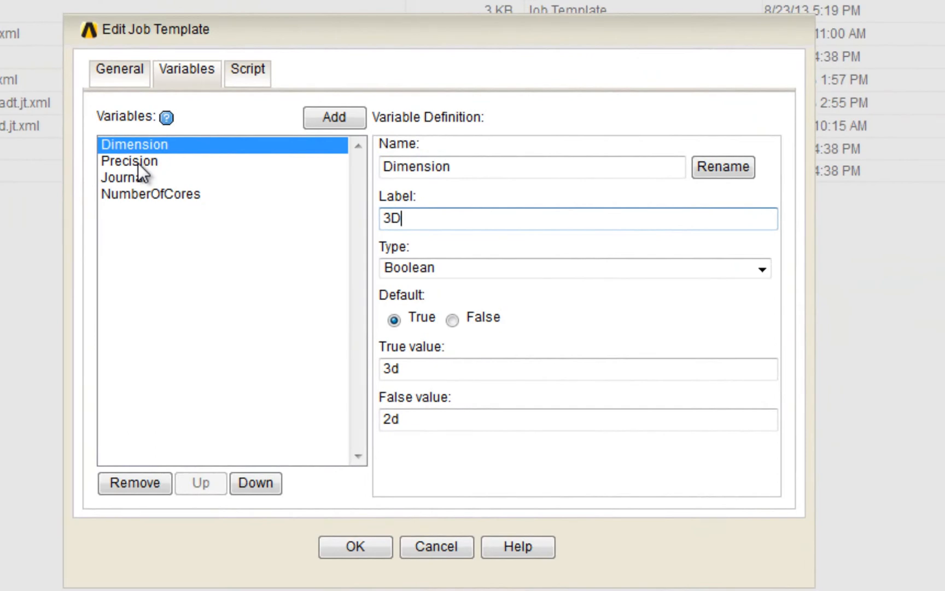
click(129, 161)
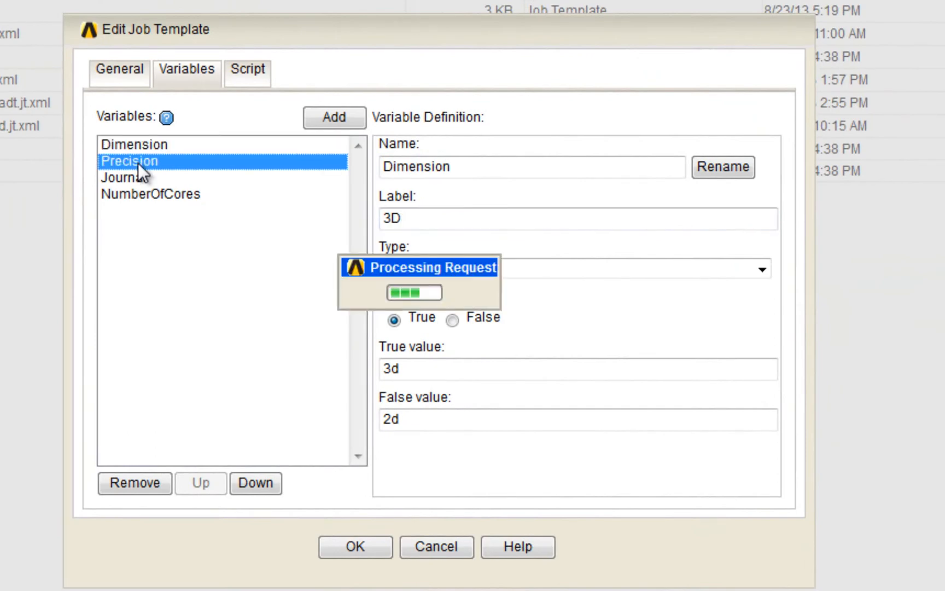
click(123, 177)
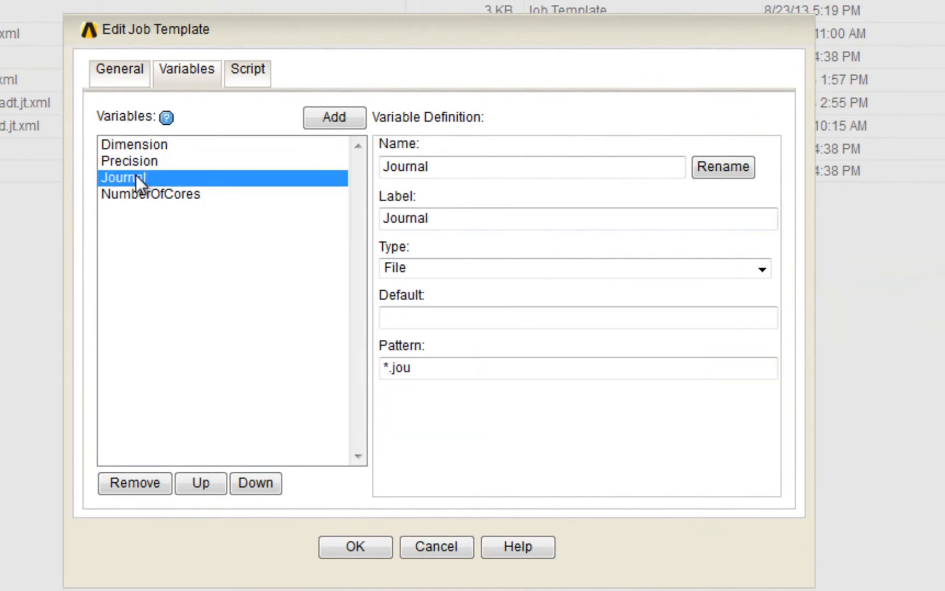
click(149, 194)
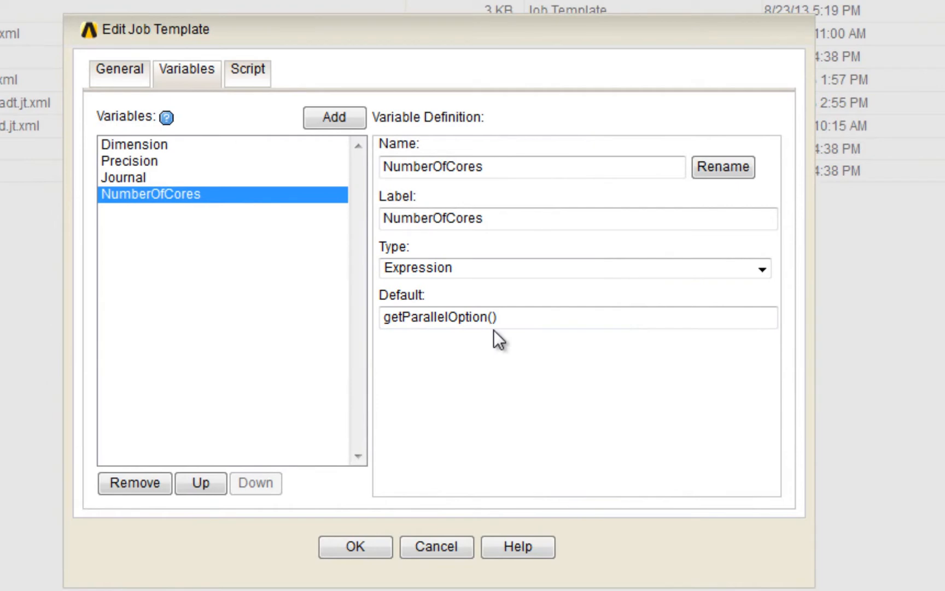
click(246, 70)
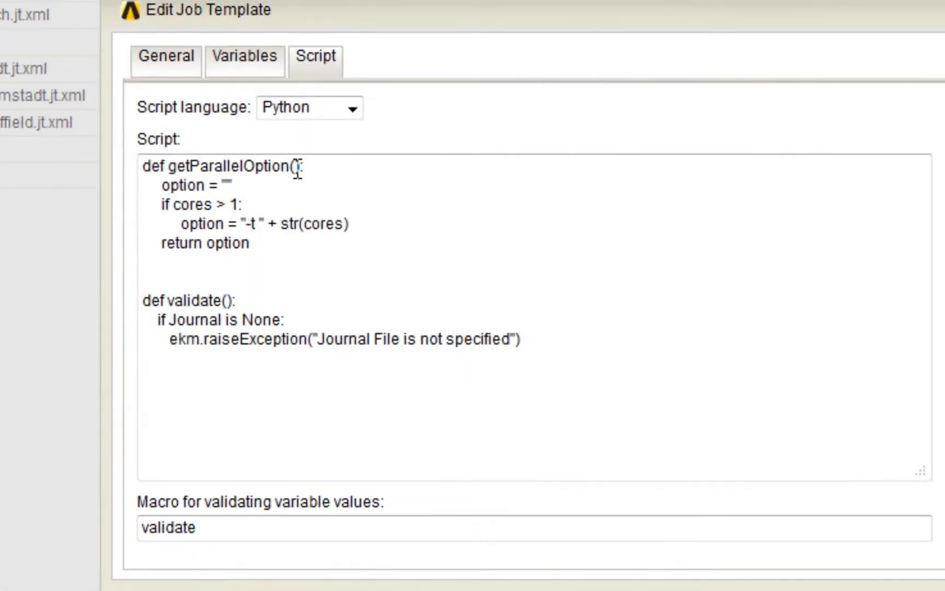
Add the getParallelOption and validate Python functions, with validate as the validation macro
click(186, 85)
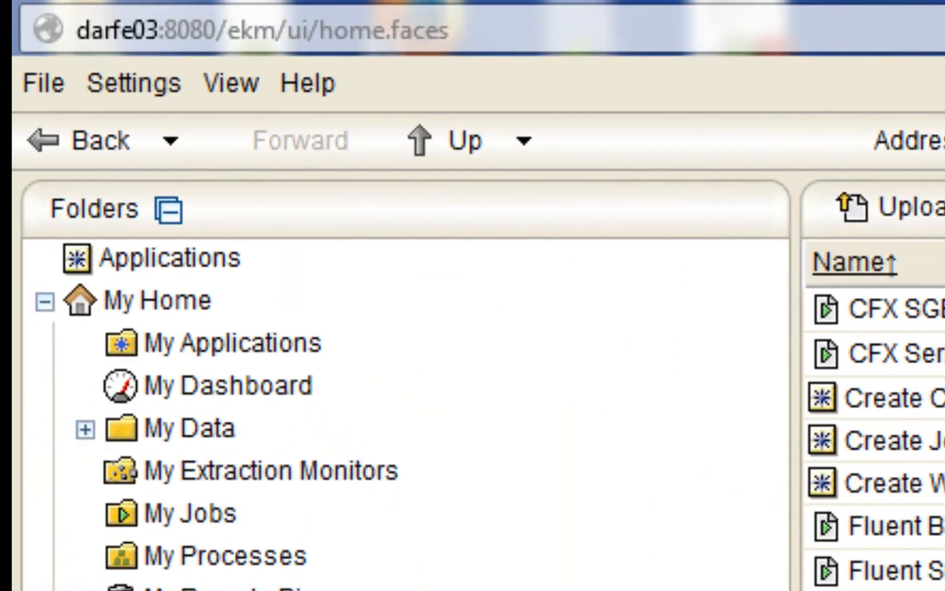
mouse_move(328, 455)
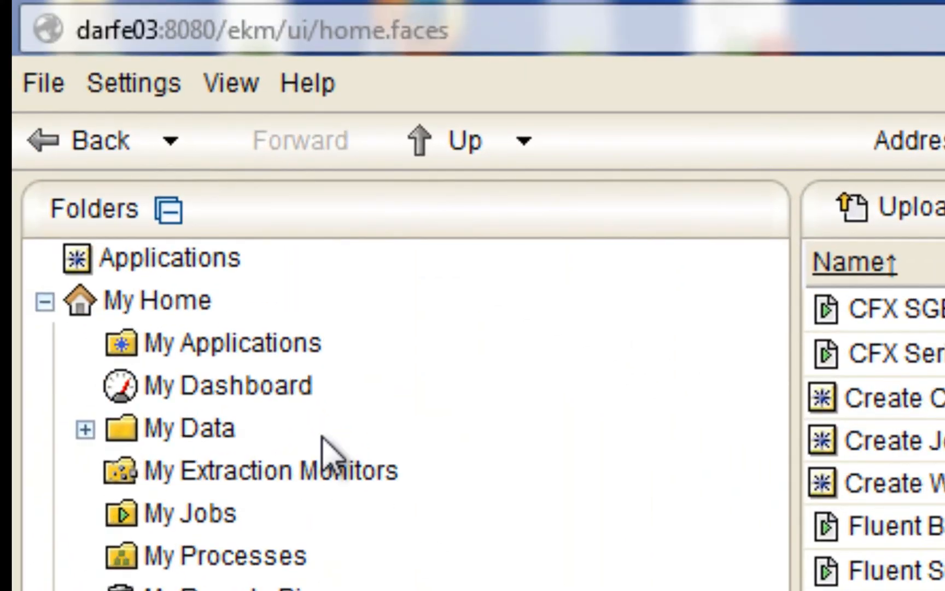
Launch the Fluent Batch job and browse the repository's Elbow folder for elbow-run.jou
click(172, 258)
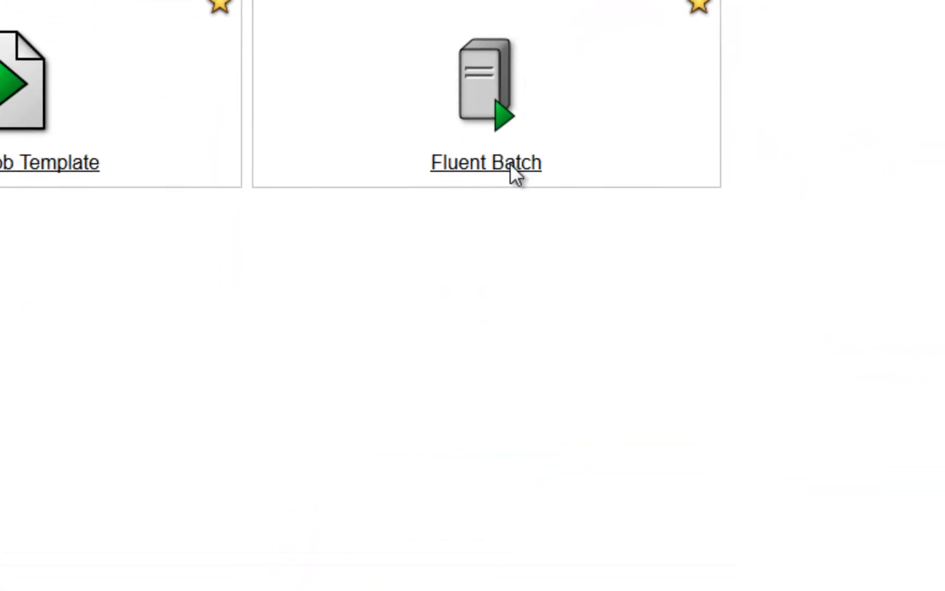
click(485, 162)
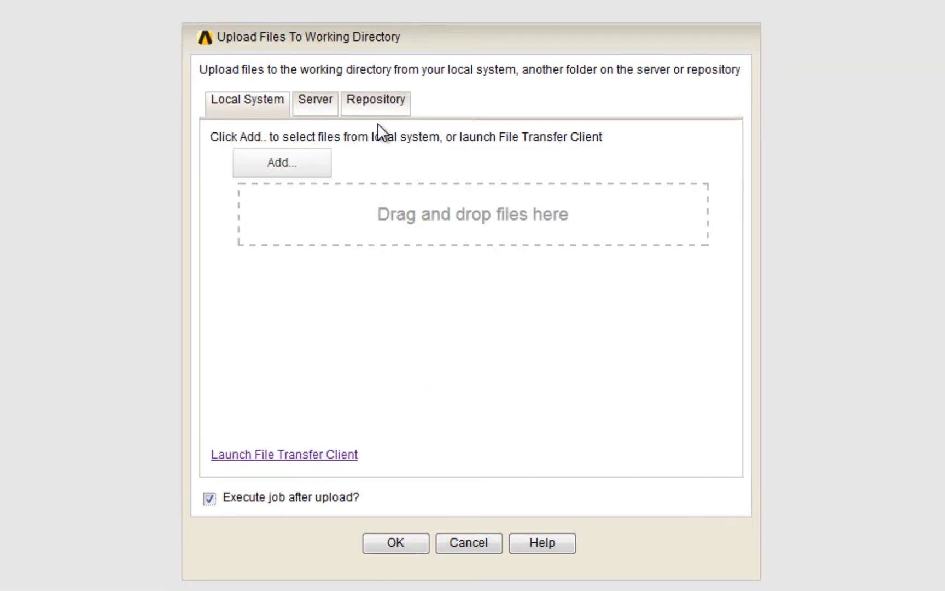
click(374, 99)
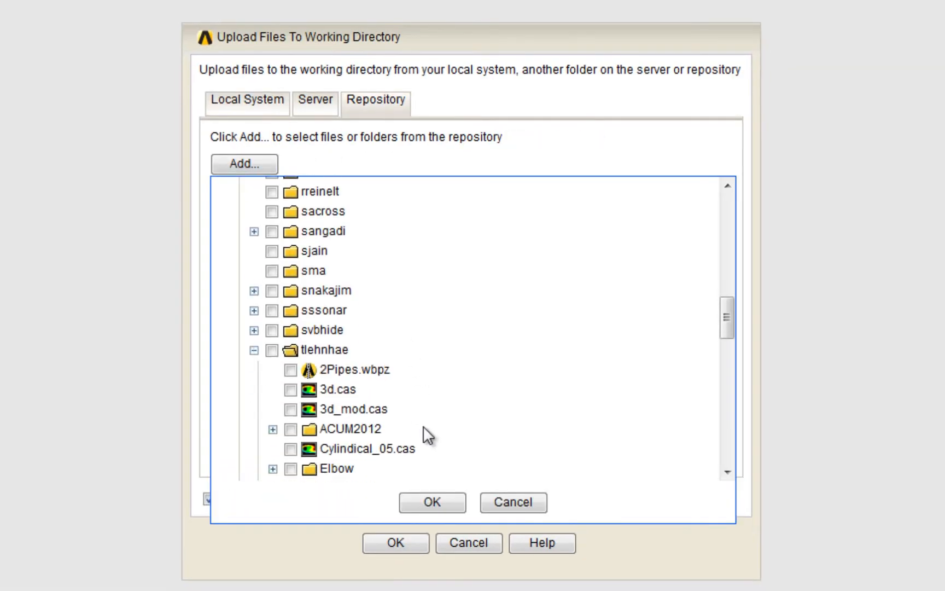
scroll(down, 3)
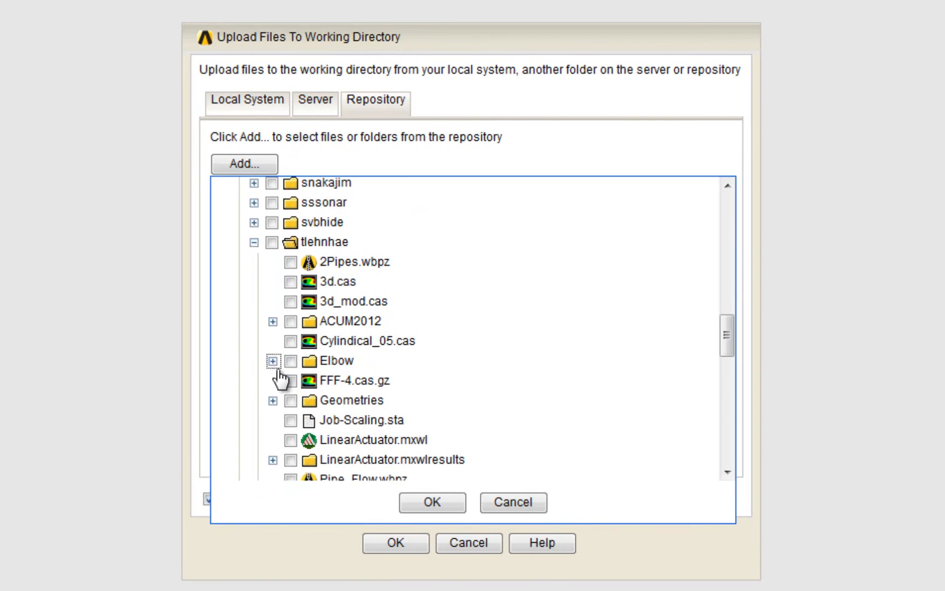
click(432, 501)
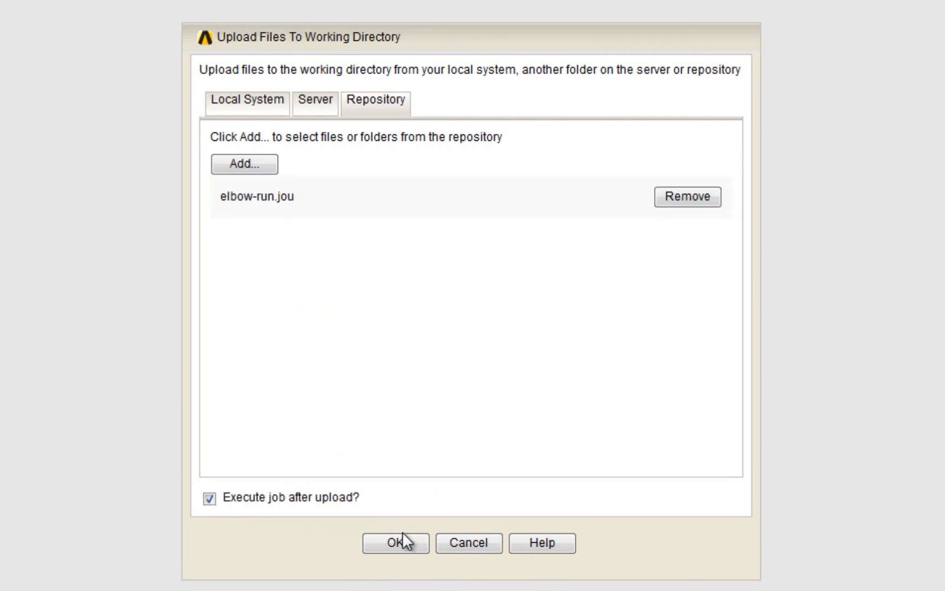
Use elbow-run.jou with 2 cores and preview 'fluent 3ddp -i elbow-run.jou -t 2'
click(395, 542)
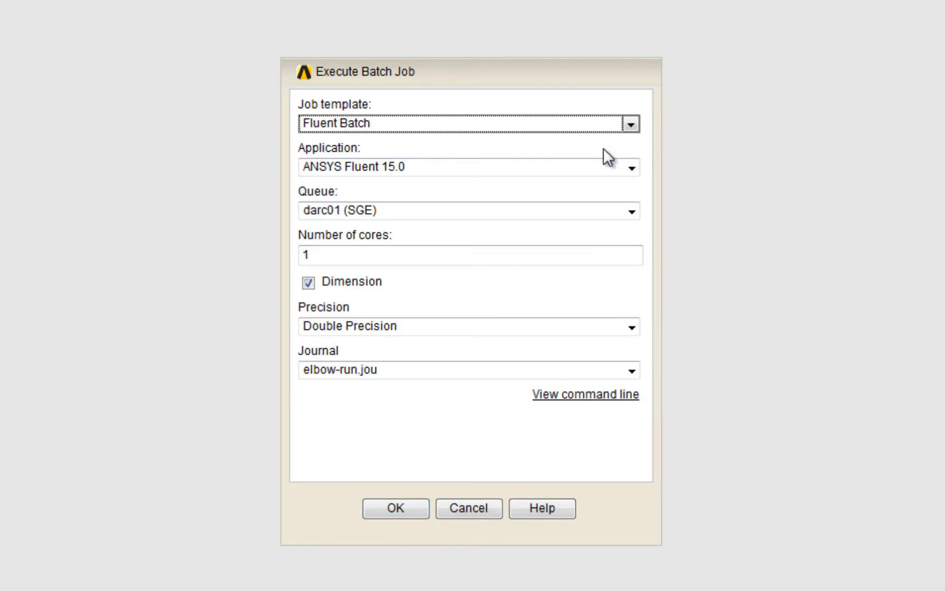
click(631, 167)
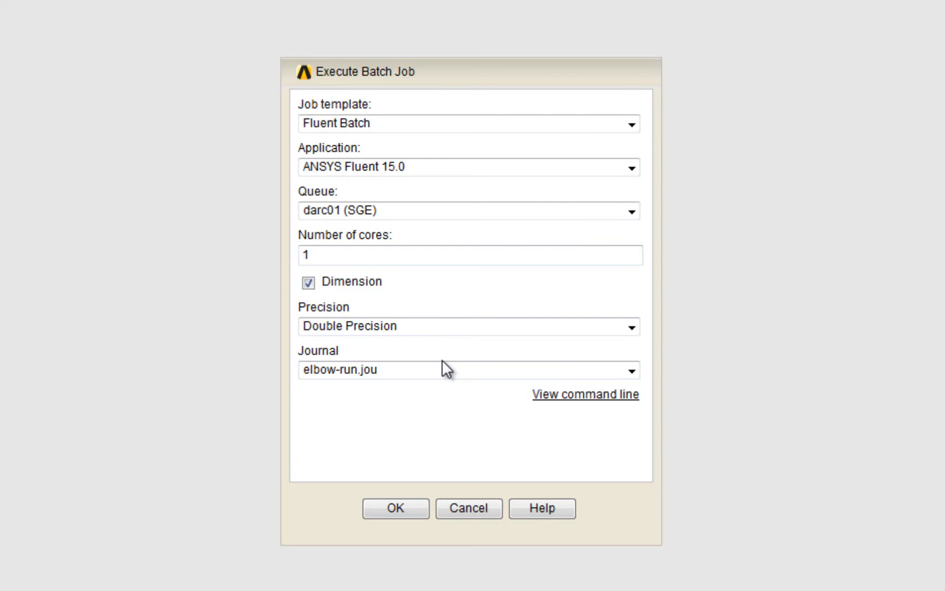
mouse_move(584, 394)
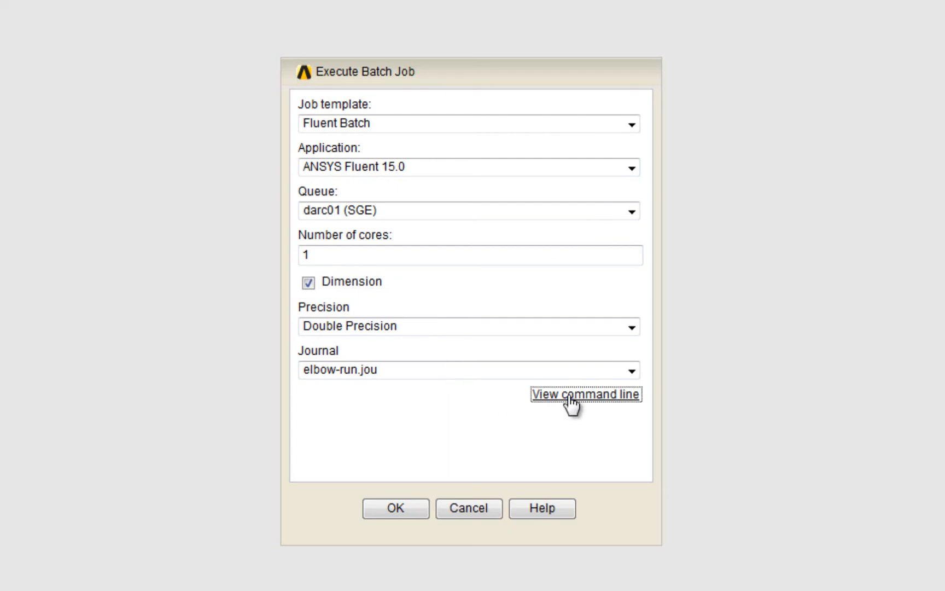
click(584, 394)
text(2)
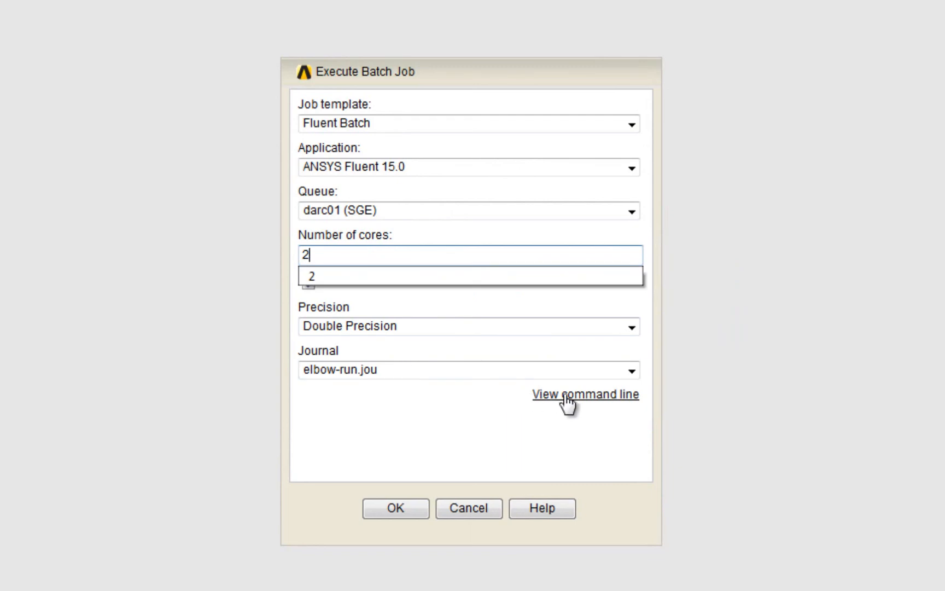
click(584, 394)
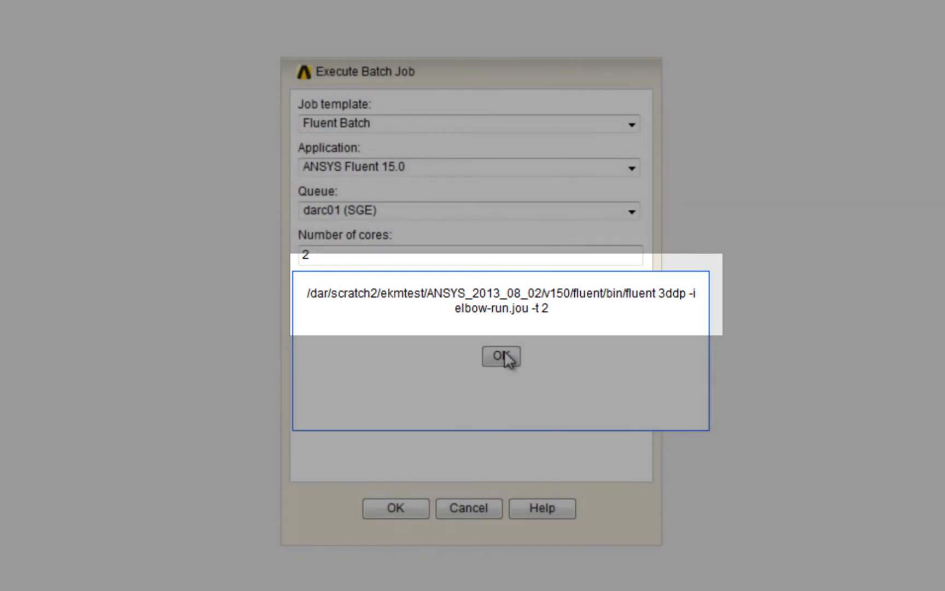
click(500, 356)
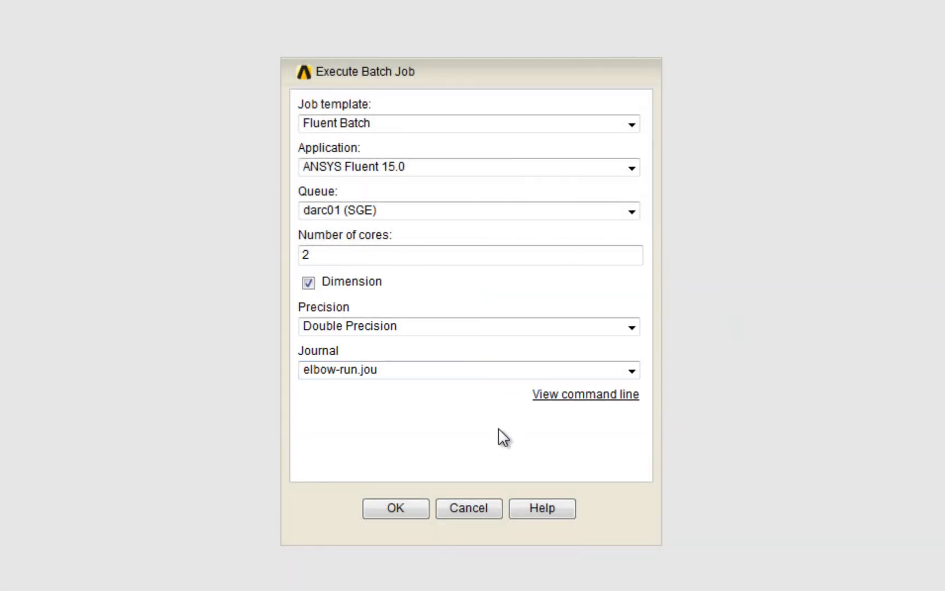
mouse_move(501, 445)
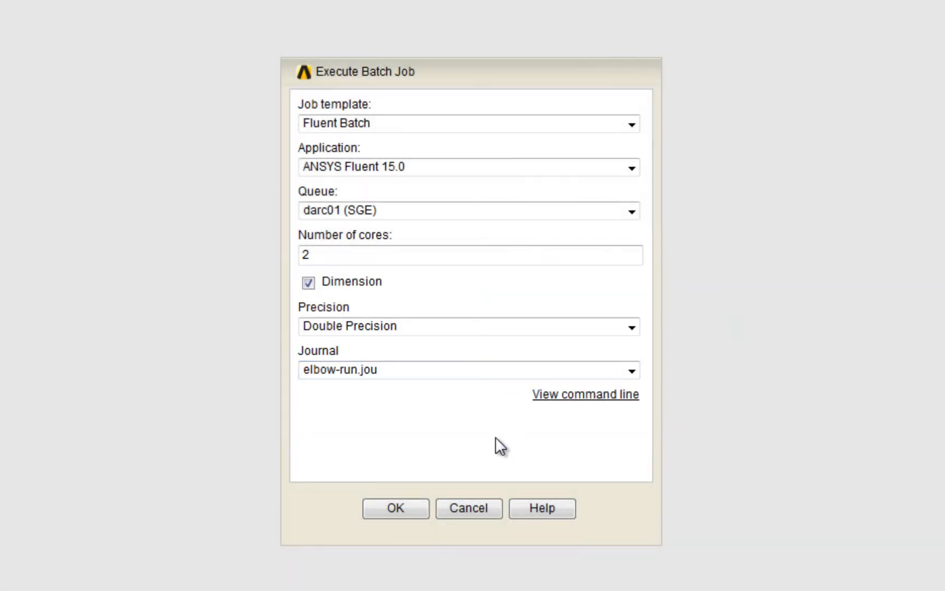